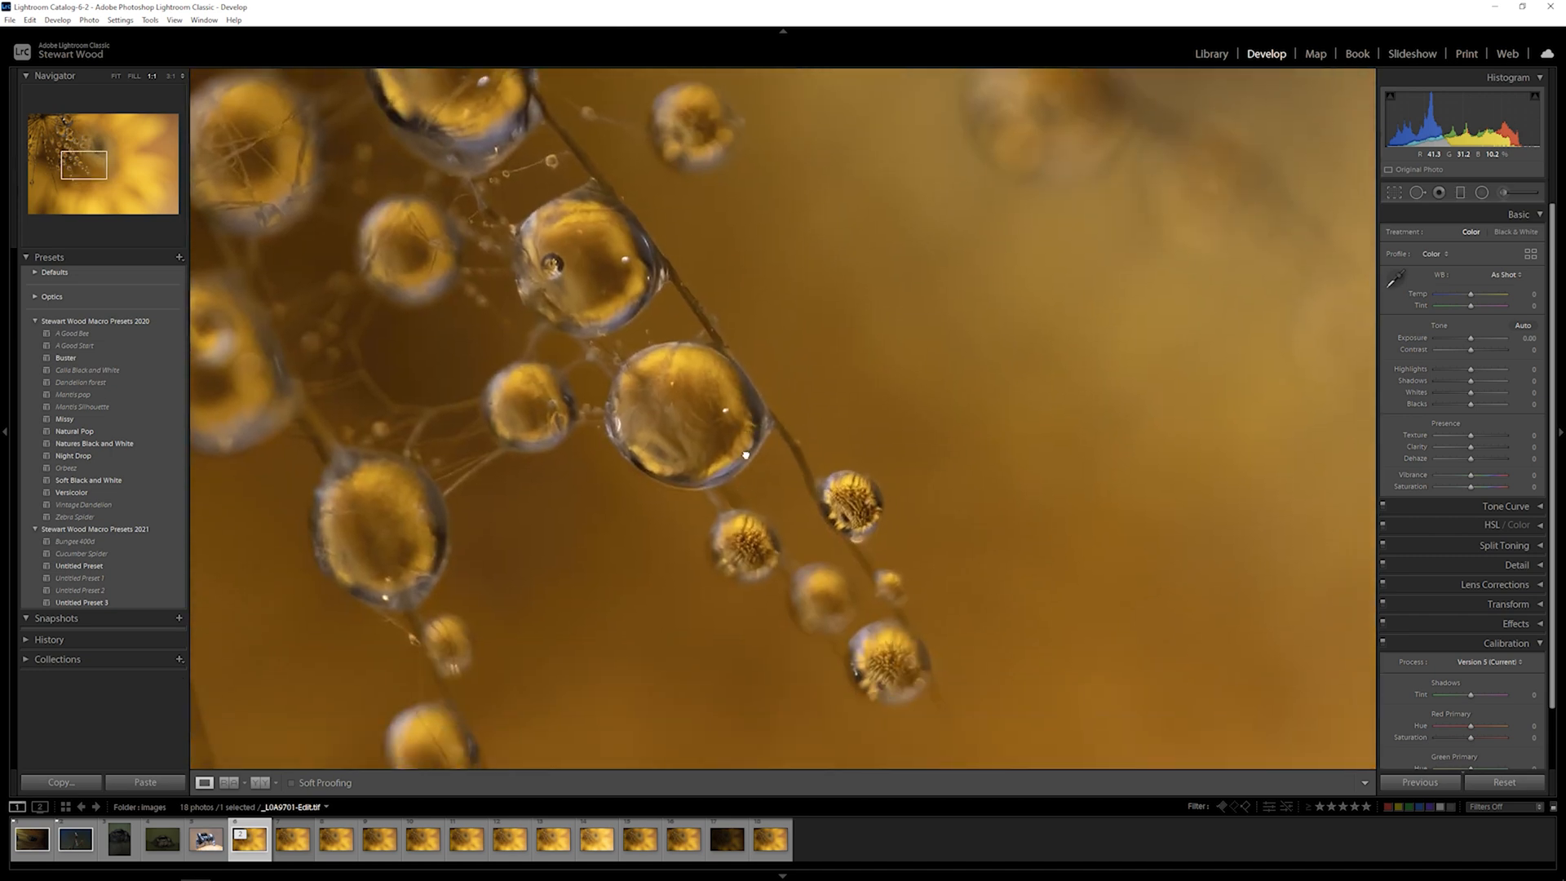
{"action": "left_click", "coordinate": [290, 840]}
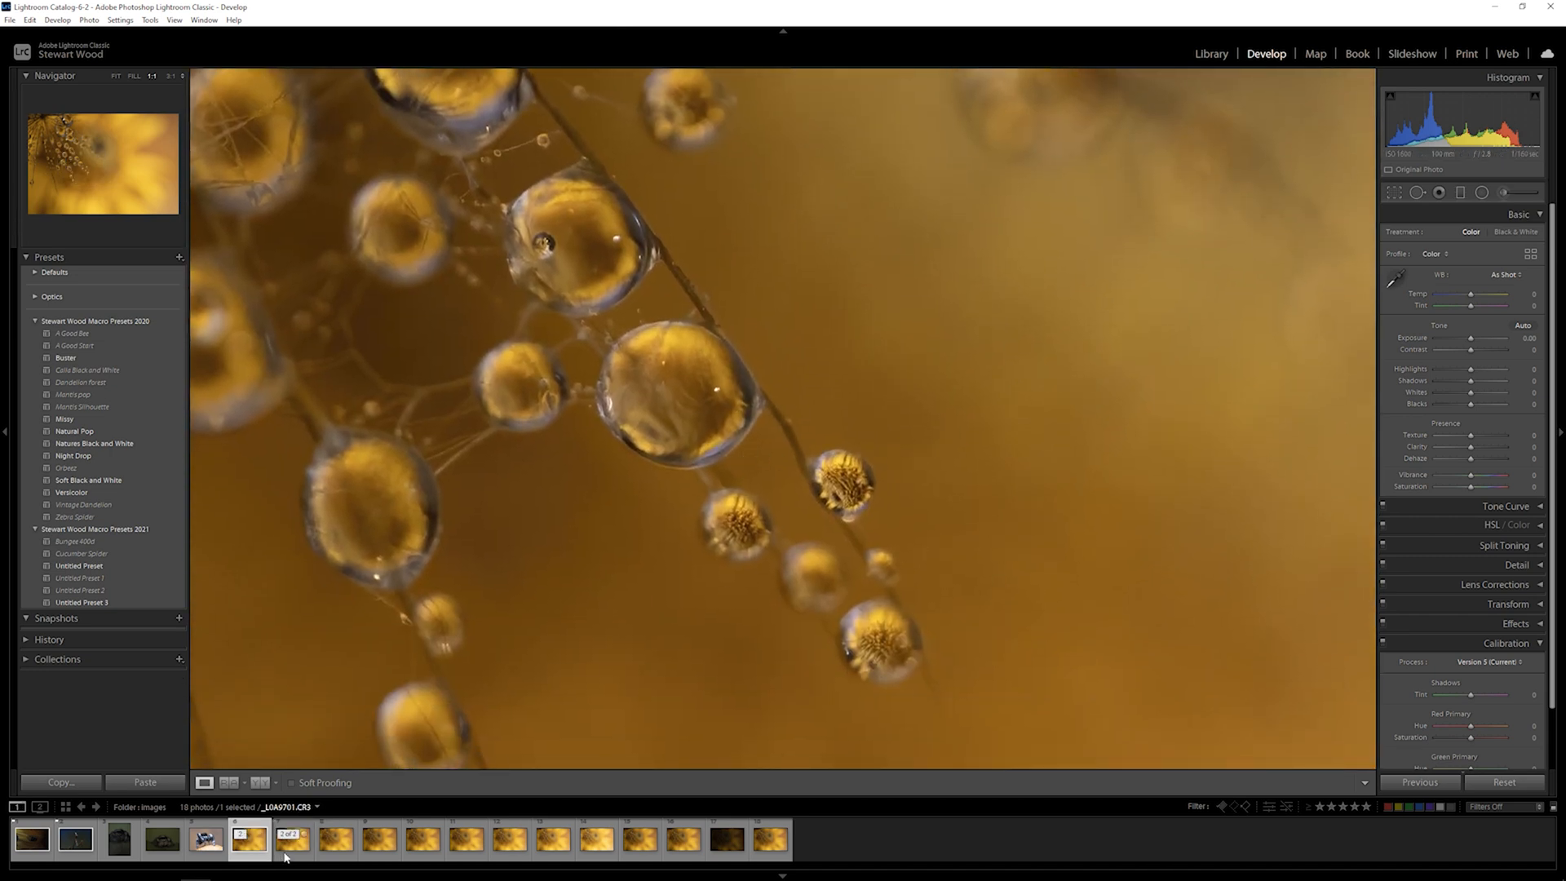
{"action": "left_click", "coordinate": [292, 839]}
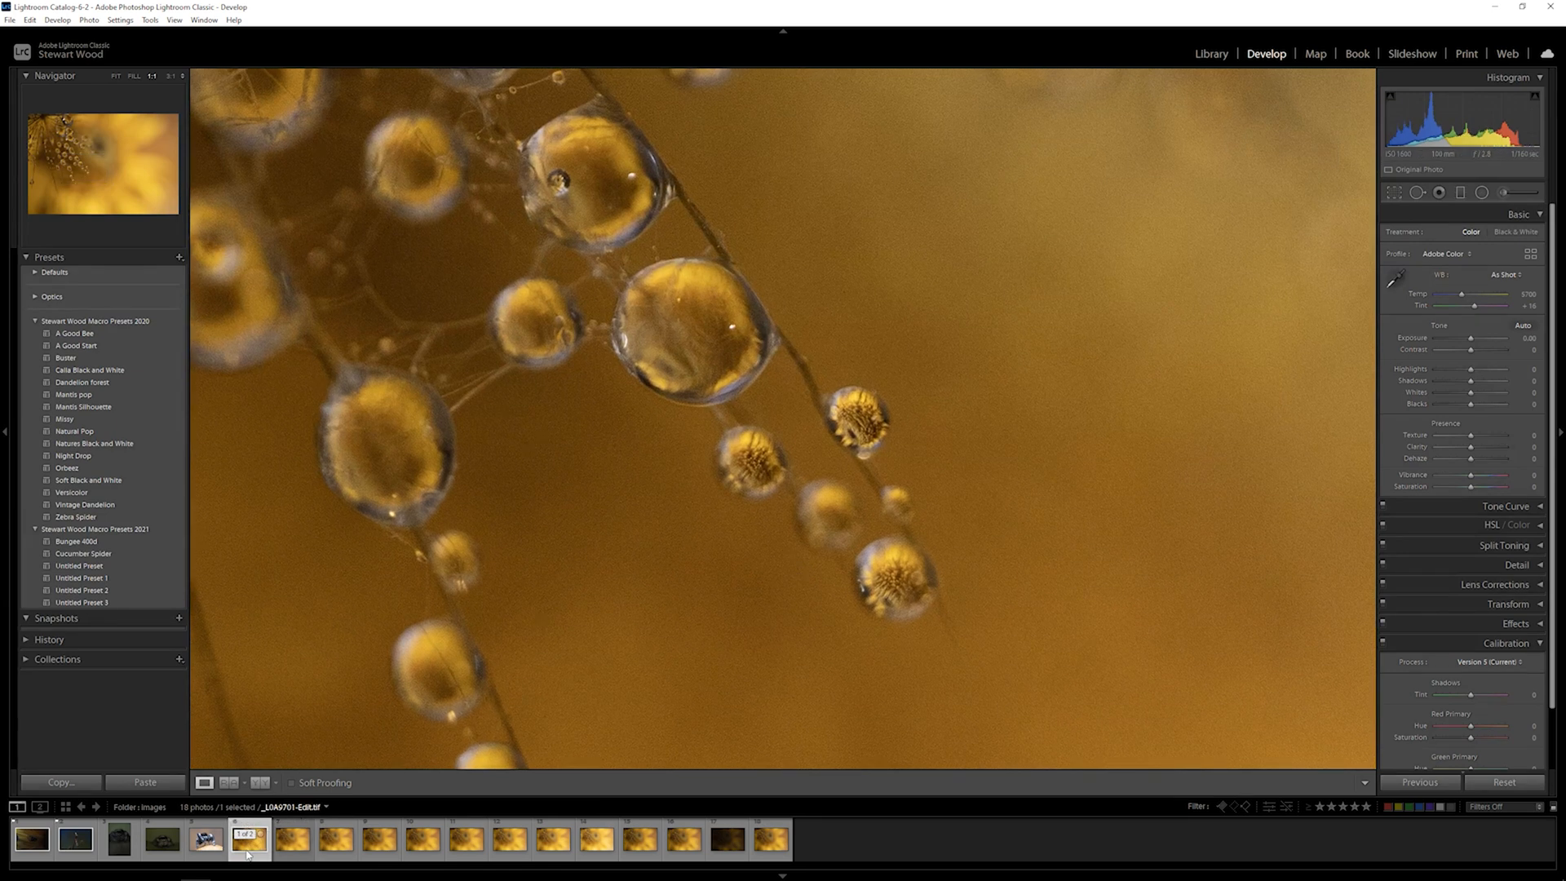
{"action": "left_click", "coordinate": [290, 839]}
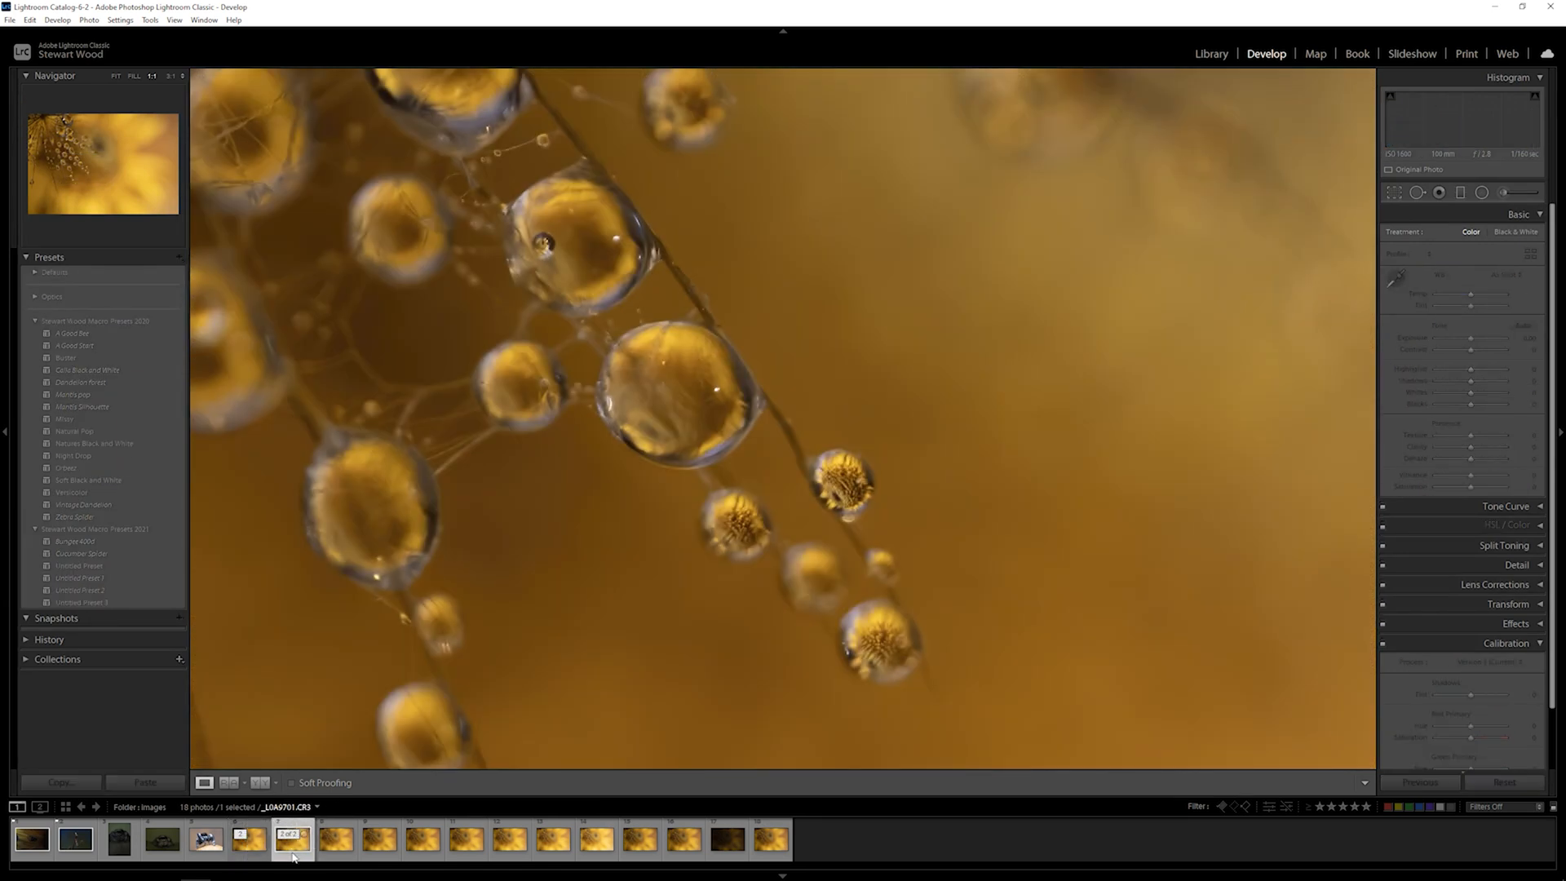
{"action": "left_click", "coordinate": [246, 840]}
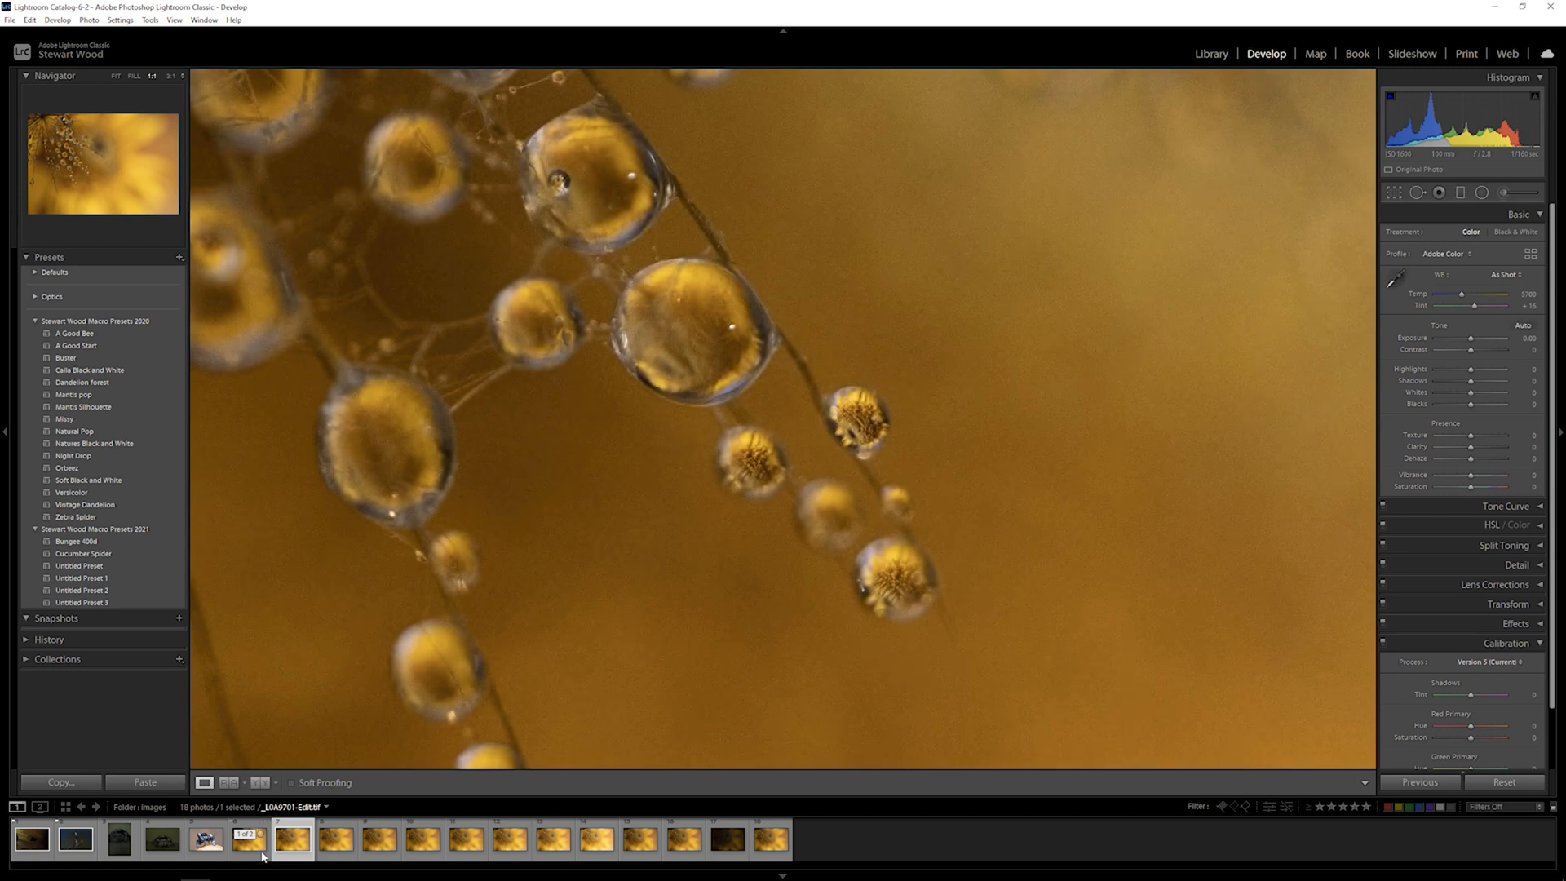